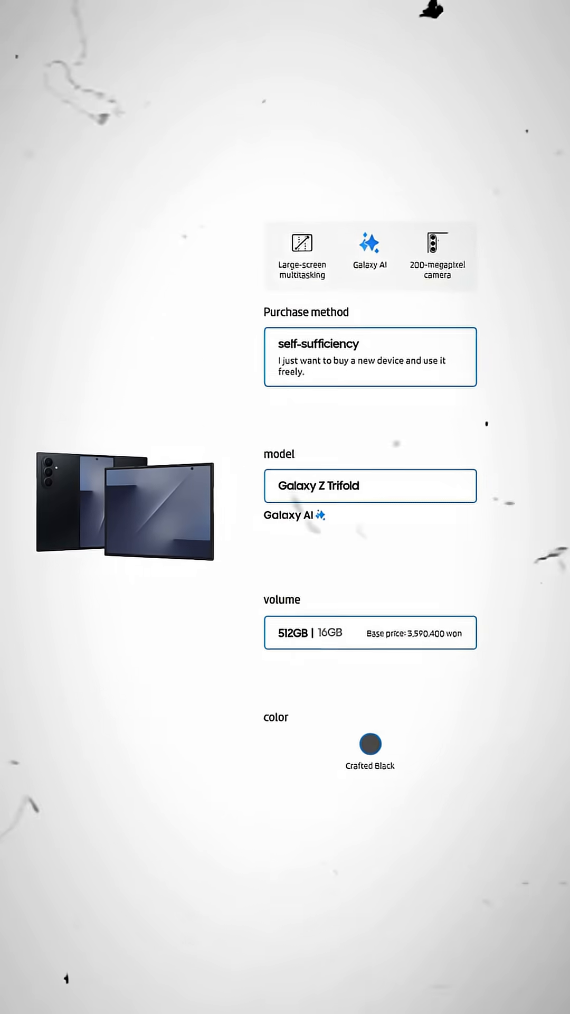
left_click(308, 633)
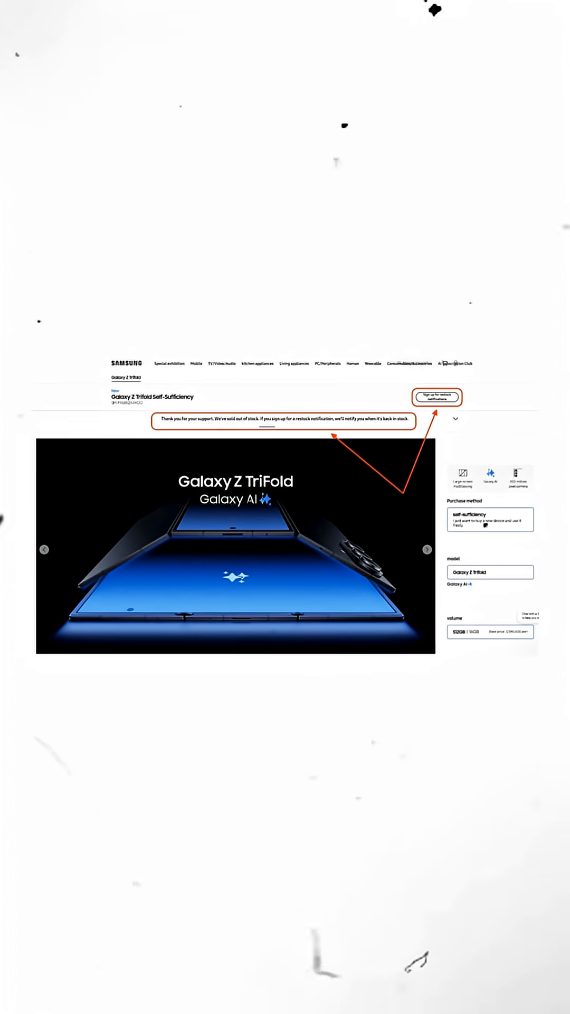
scroll("down", 3)
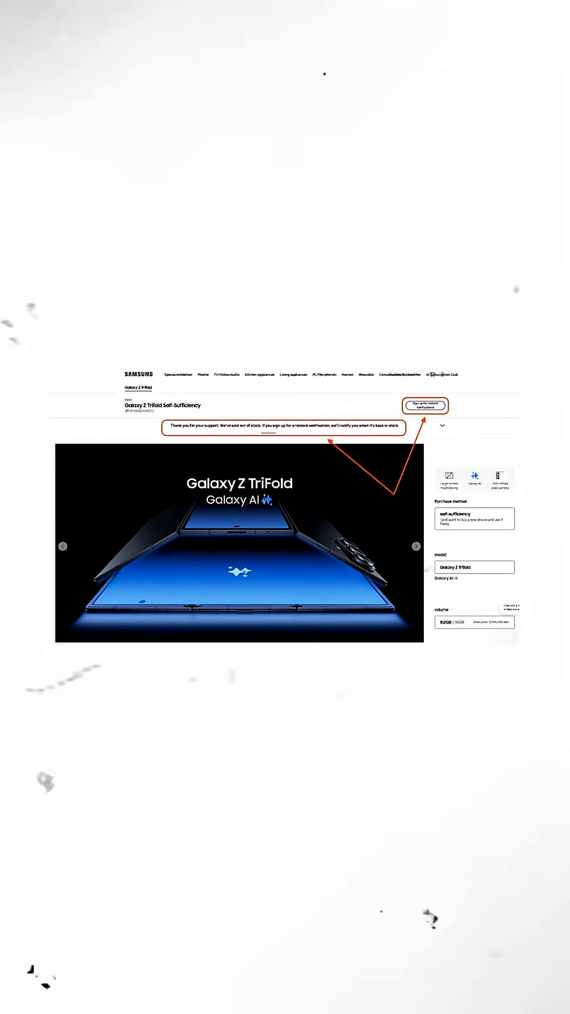